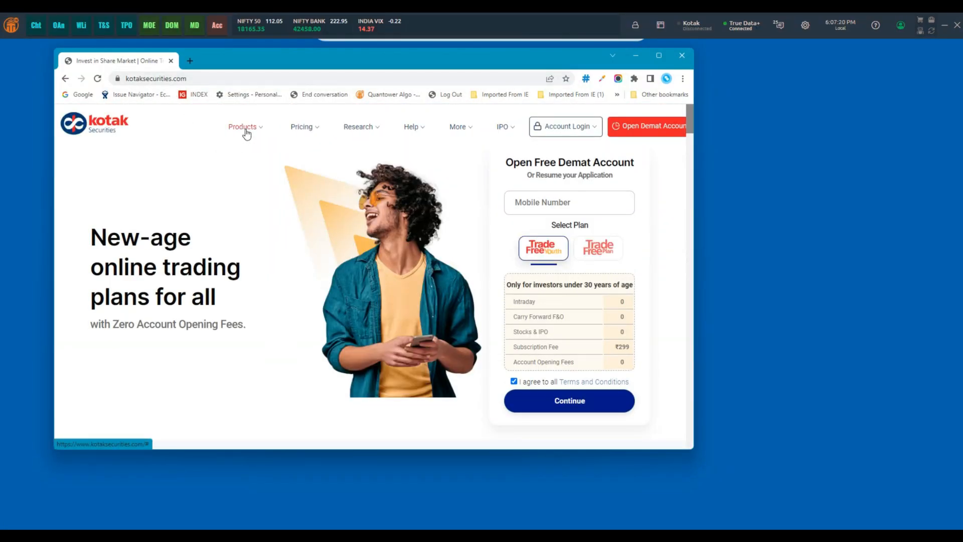
# Go to Trading APIs from the Products menu's Trading Tools on kotaksecurities.com
pyautogui.click(242, 127)
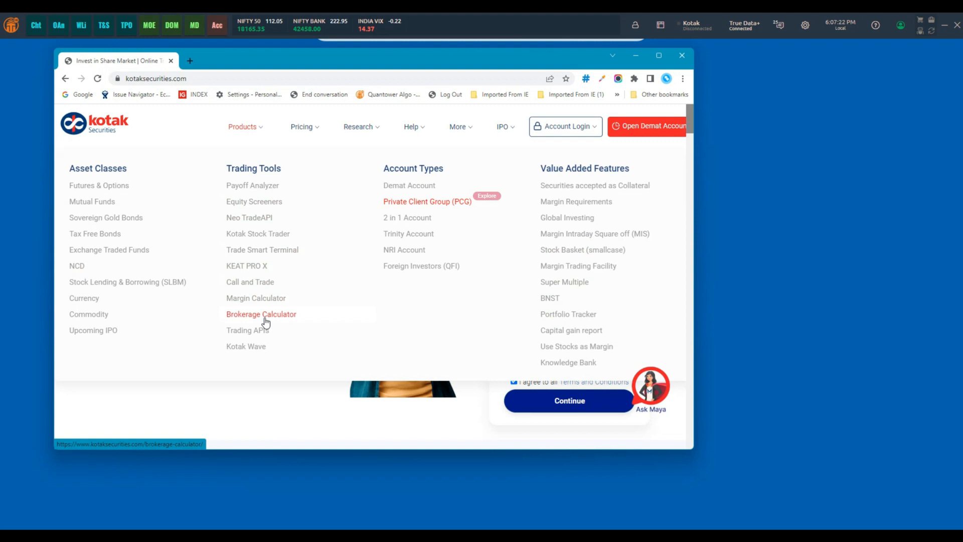
pyautogui.click(248, 330)
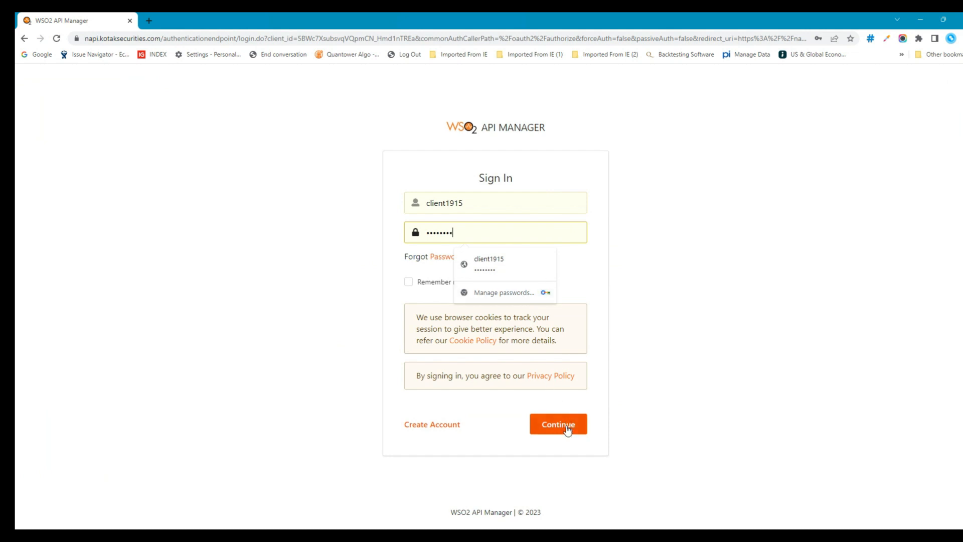
# Continue sign-in to WSO2 API Manager with the autofilled username and password
pyautogui.click(558, 424)
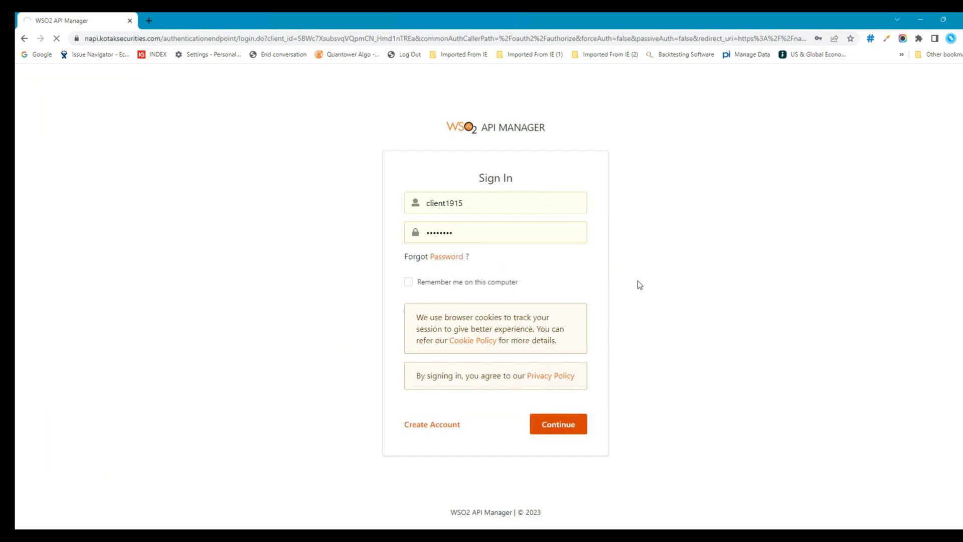
pyautogui.click(557, 424)
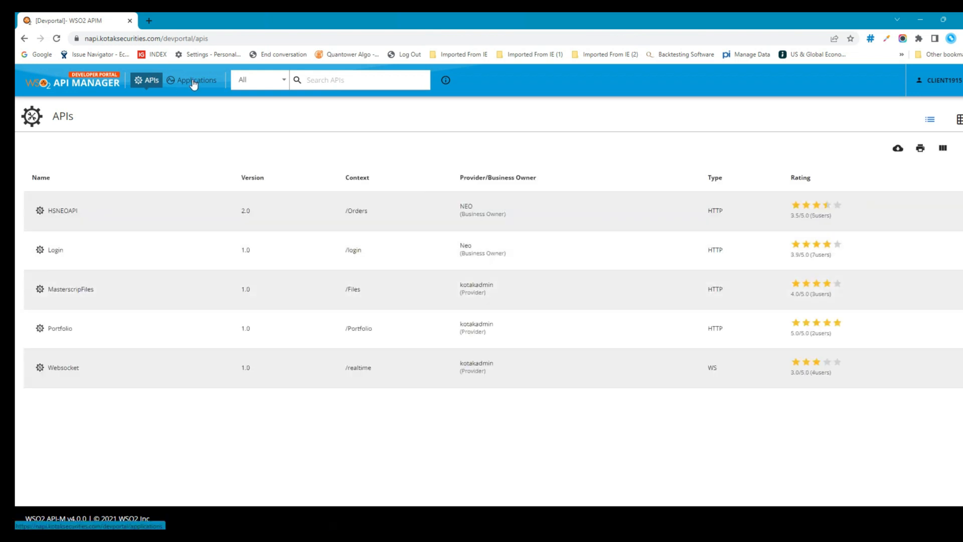
# Open DefaultApplication under Applications and show its five API subscriptions
pyautogui.click(195, 80)
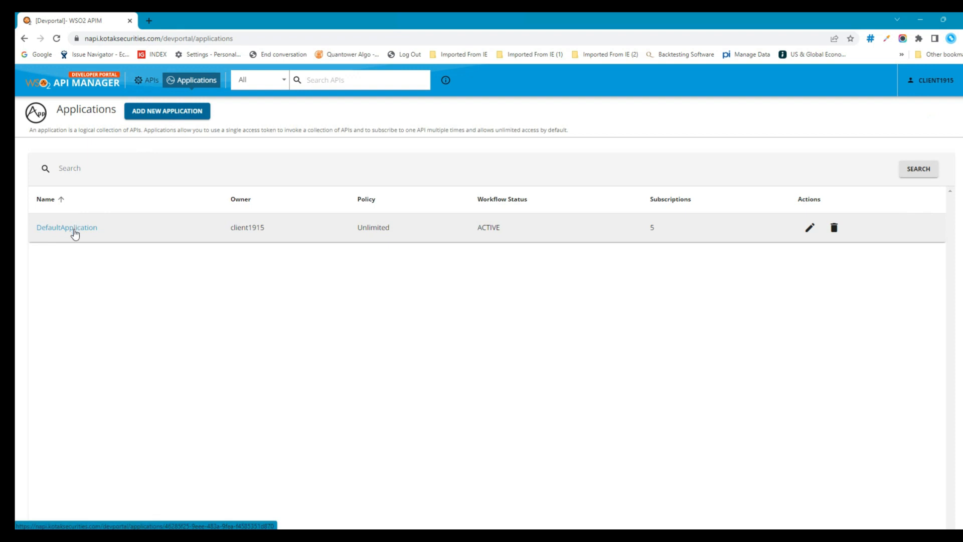
pyautogui.click(66, 227)
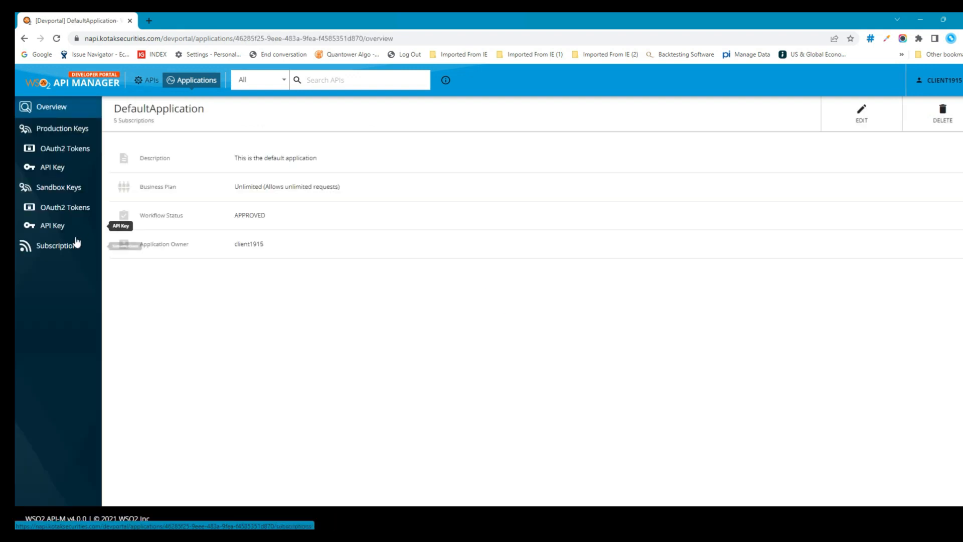
pyautogui.click(54, 245)
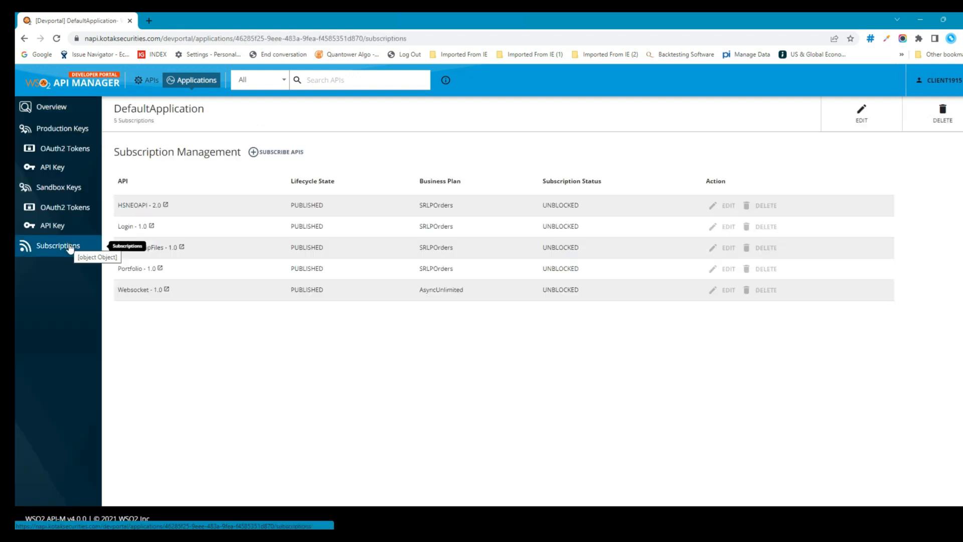
pyautogui.moveTo(131, 190)
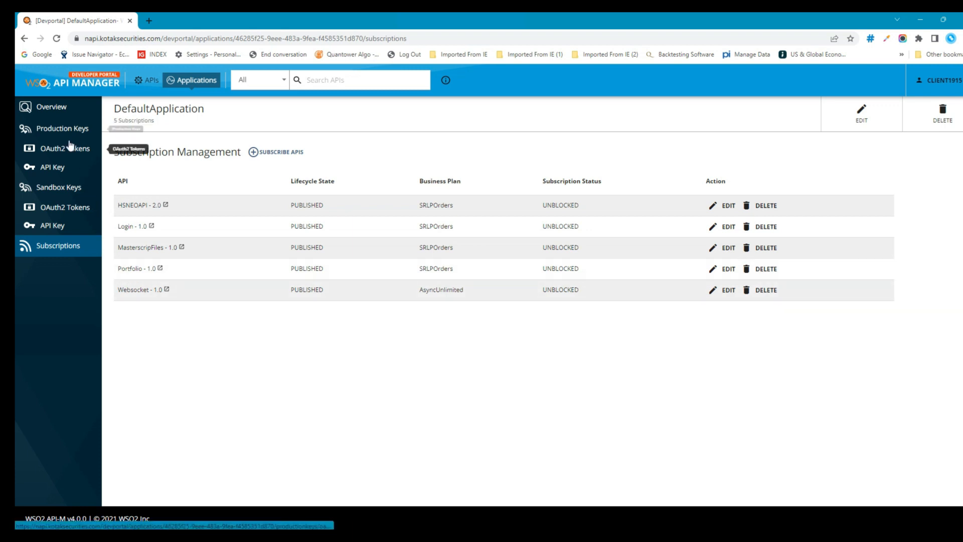
# Open DefaultApplication's Production Keys, select the access token expiry value, and update
pyautogui.click(61, 128)
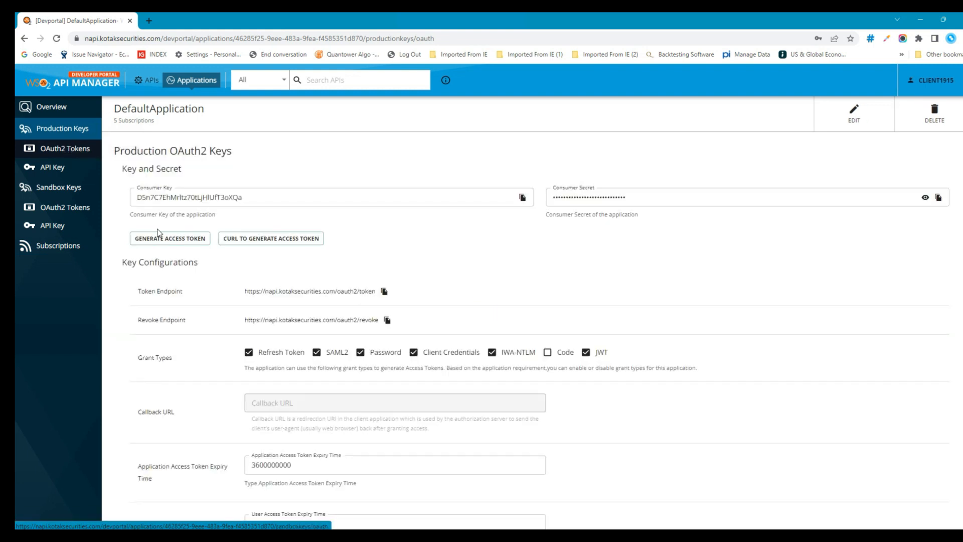
pyautogui.scroll(-3)
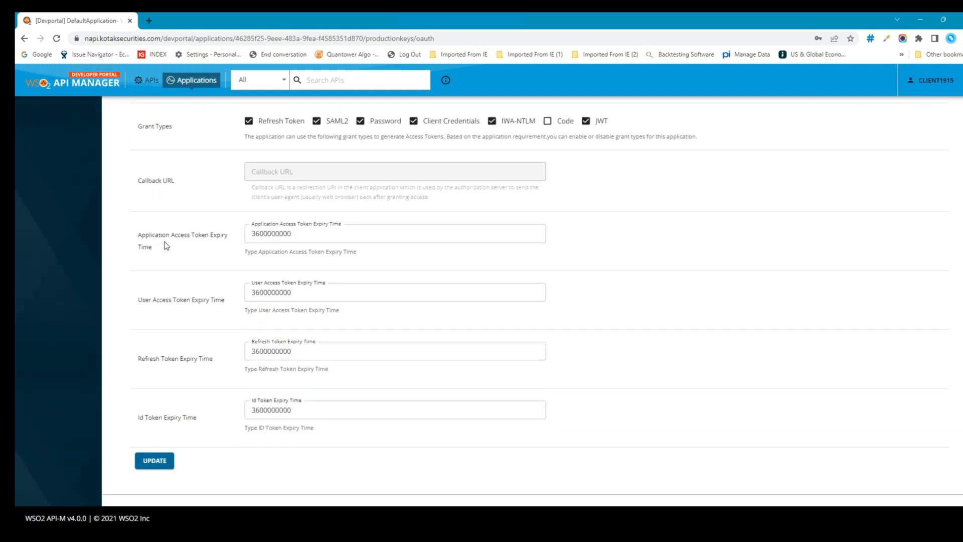
pyautogui.moveTo(217, 238)
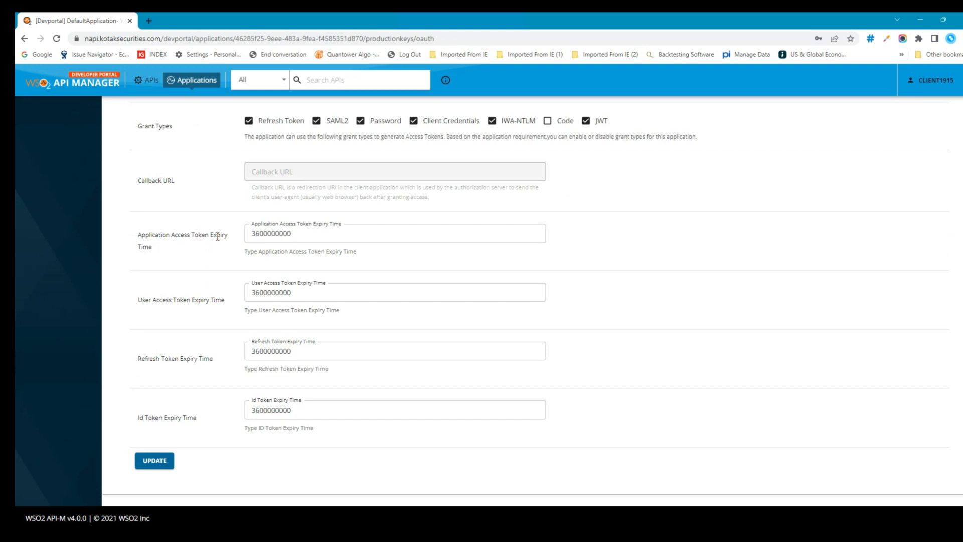
pyautogui.moveTo(197, 248)
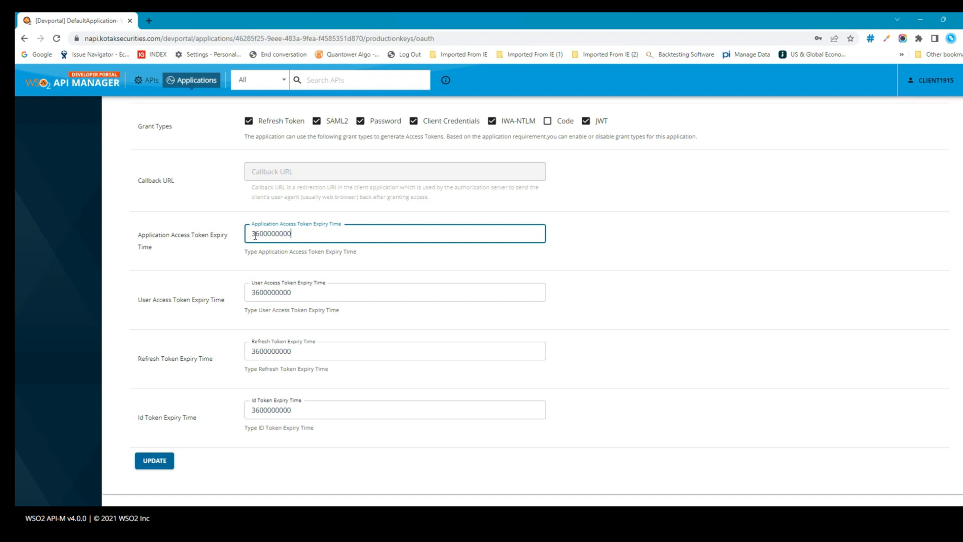
pyautogui.doubleClick(255, 233)
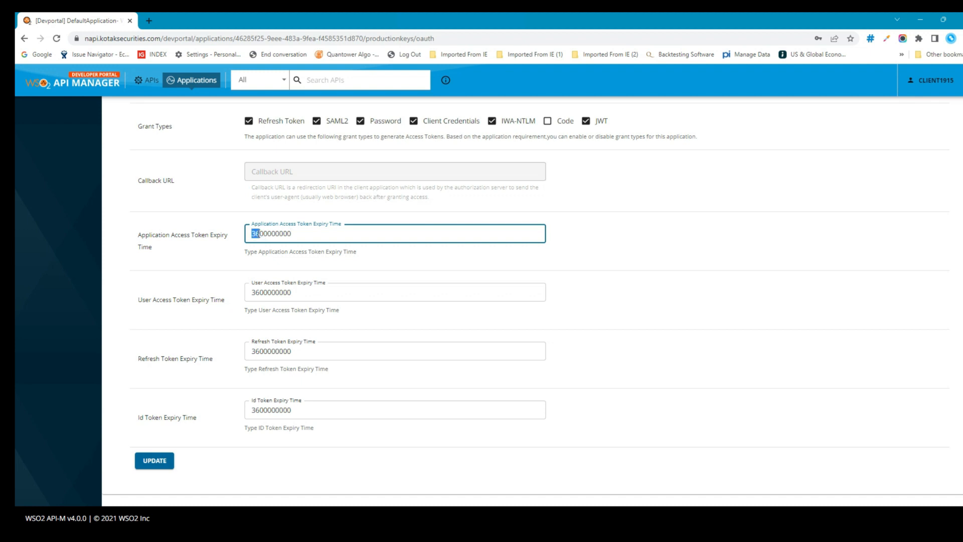
pyautogui.moveTo(271, 287)
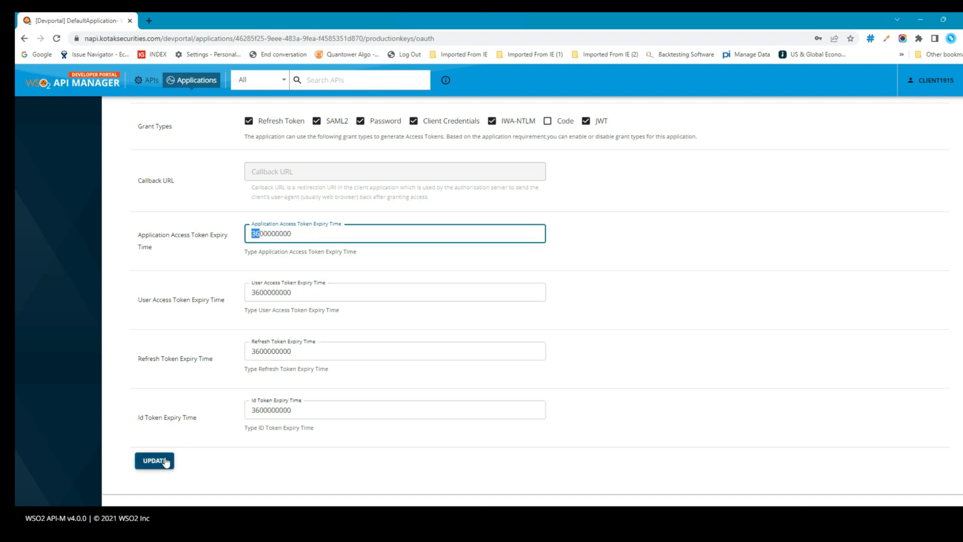
pyautogui.click(154, 461)
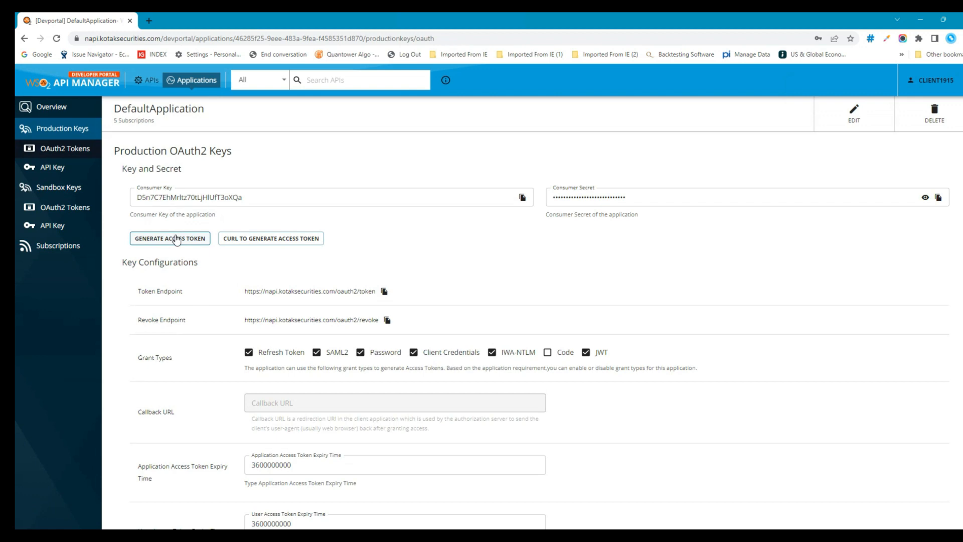
# Generate a production access token for DefaultApplication
pyautogui.click(170, 238)
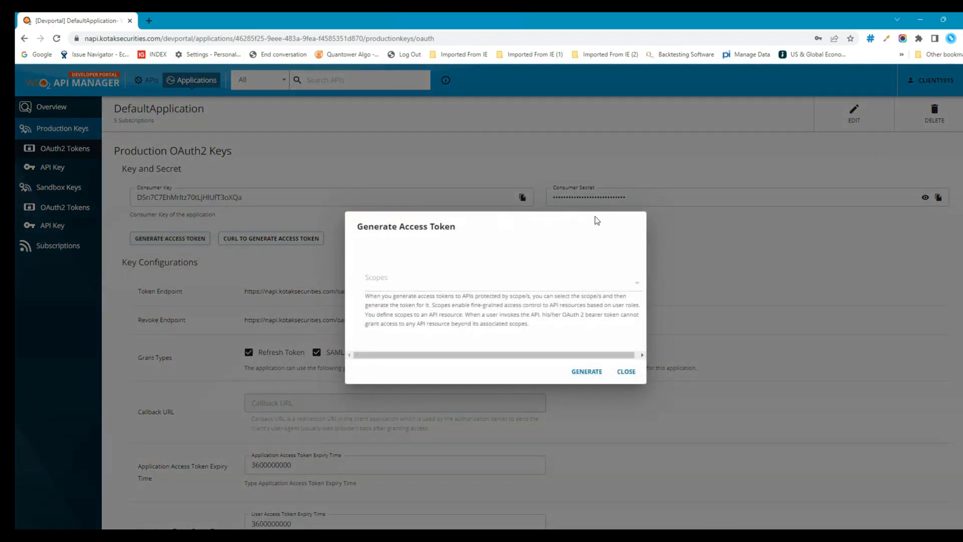
pyautogui.click(626, 371)
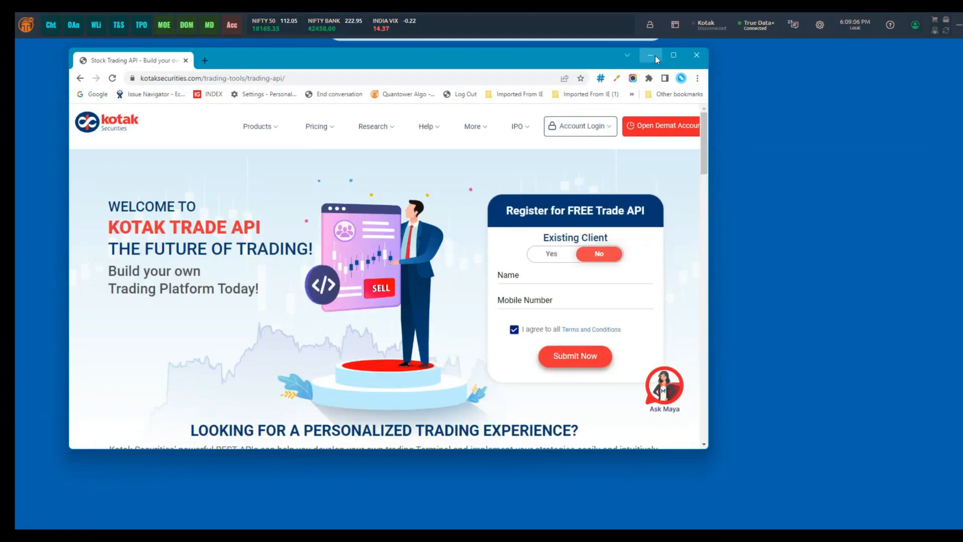
# Minimize the browser and select Kotak under Recent connections in Quantower
pyautogui.click(652, 55)
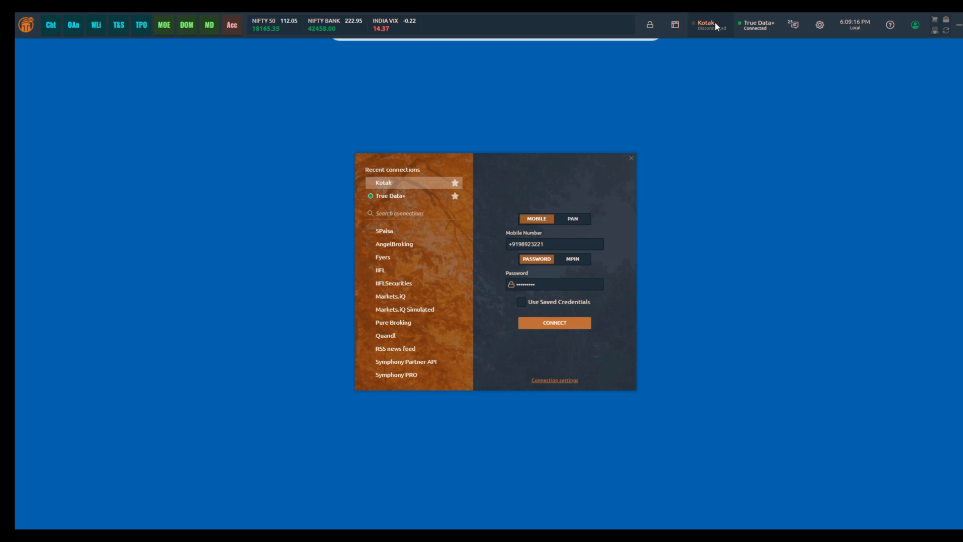
pyautogui.click(409, 196)
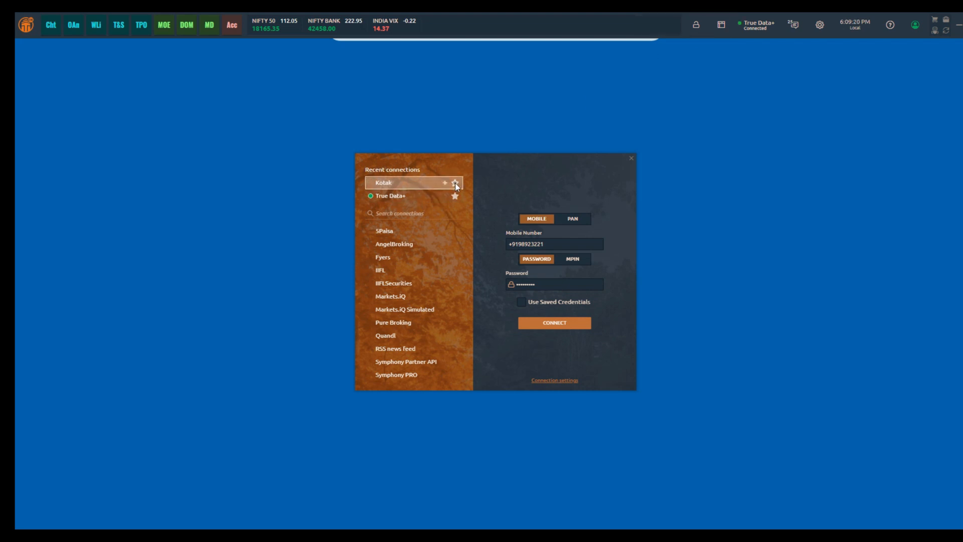
pyautogui.click(455, 183)
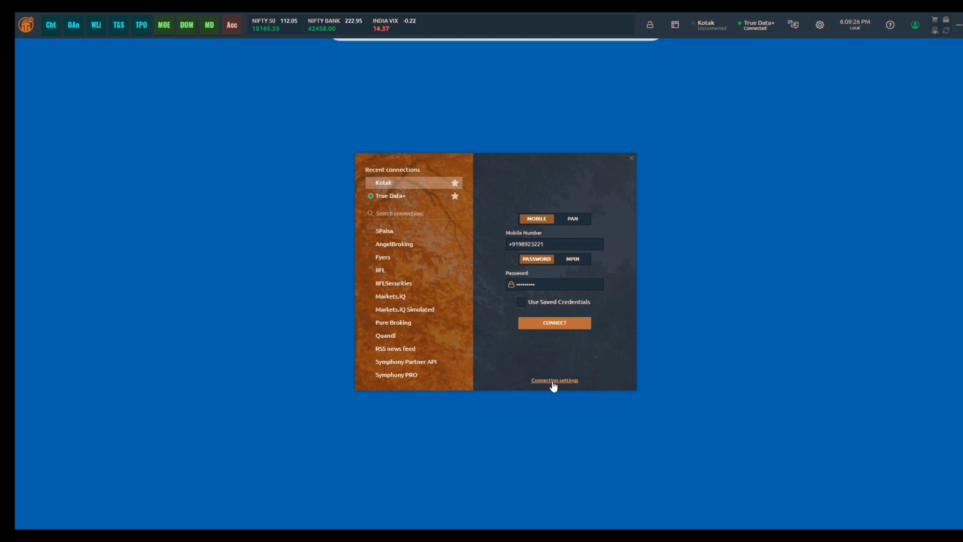
pyautogui.click(554, 380)
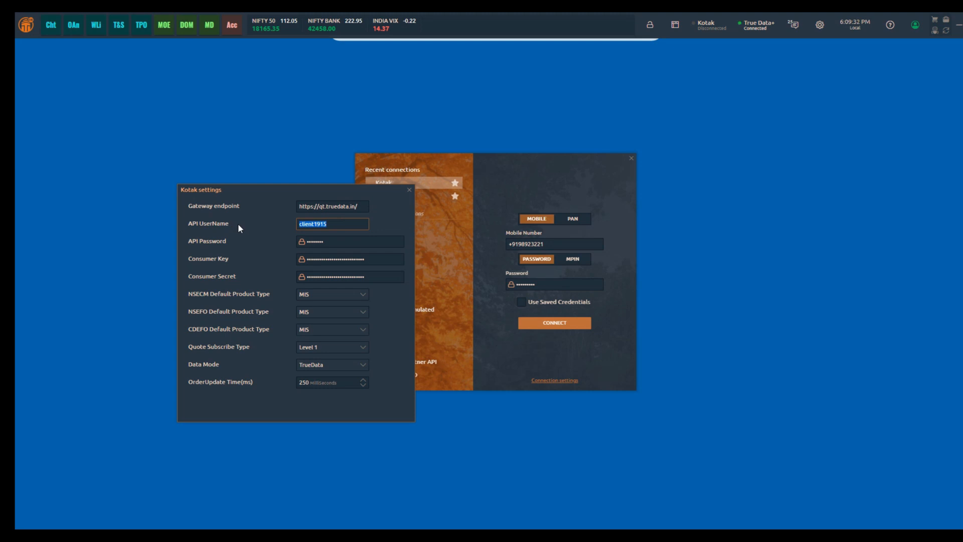
pyautogui.moveTo(343, 236)
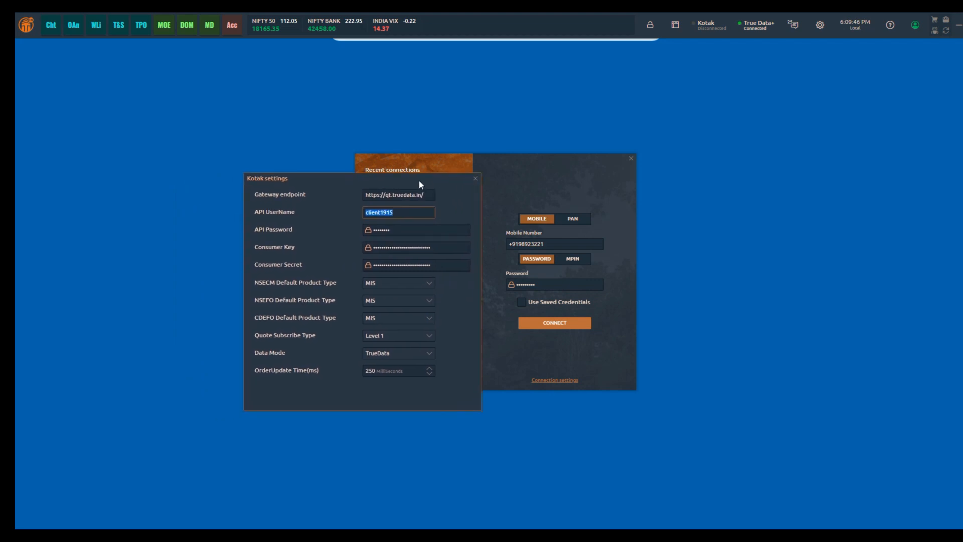
pyautogui.moveTo(273, 293)
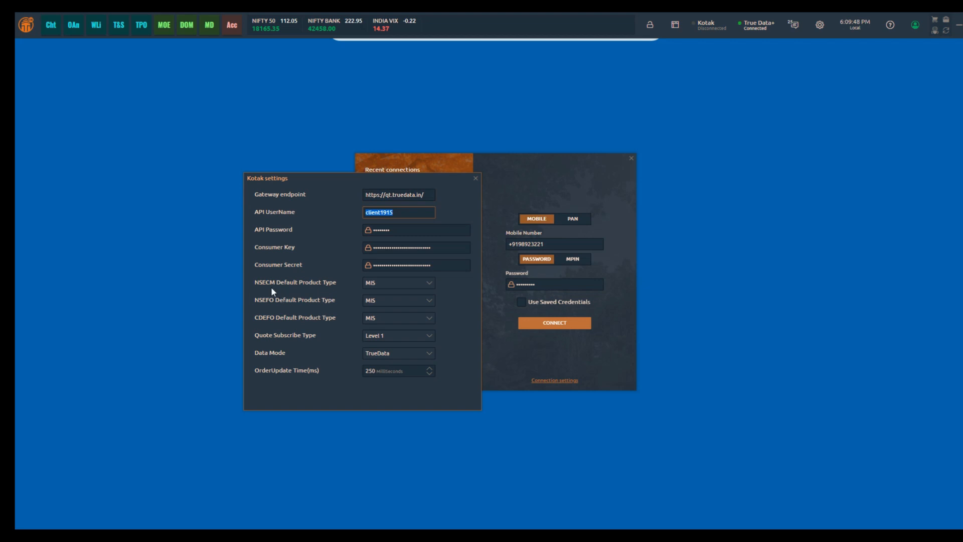
pyautogui.moveTo(332, 297)
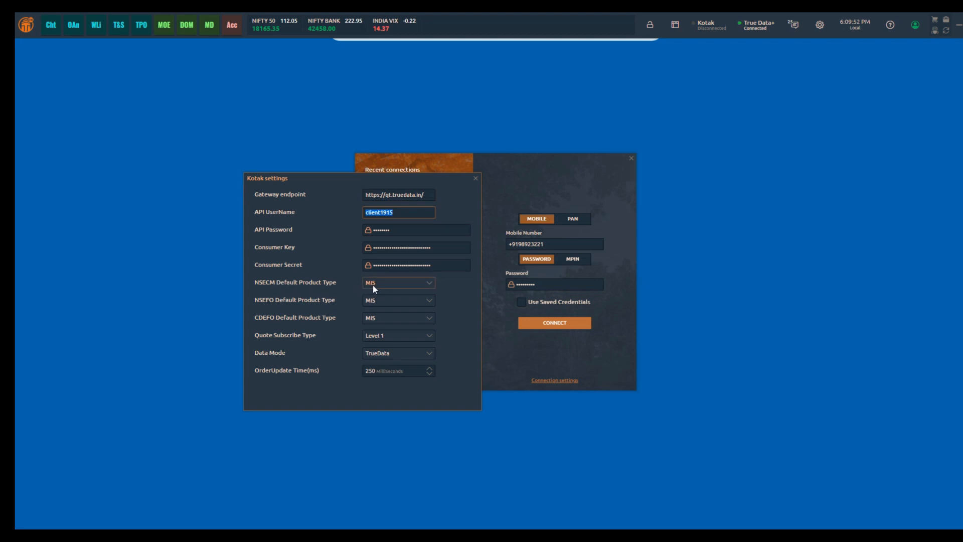
pyautogui.moveTo(336, 296)
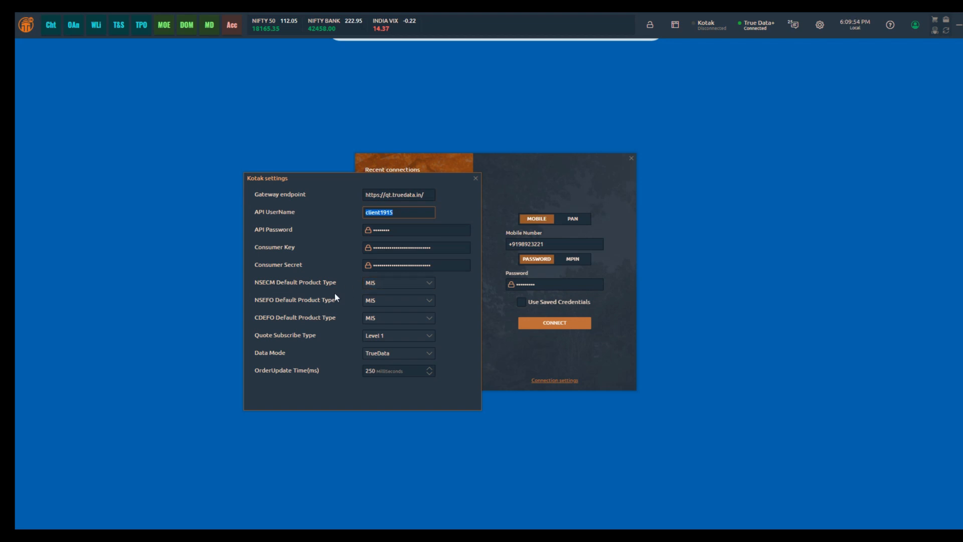
pyautogui.click(398, 282)
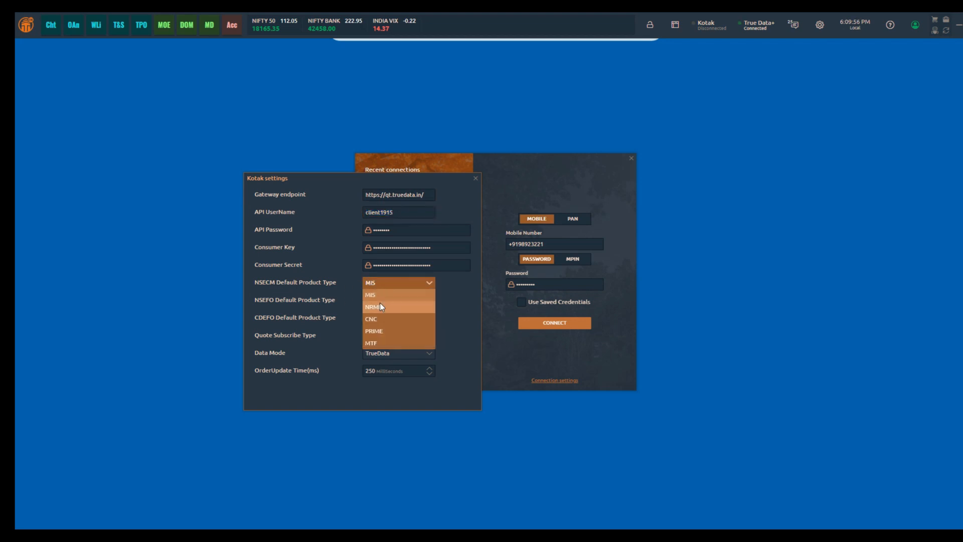
pyautogui.moveTo(379, 319)
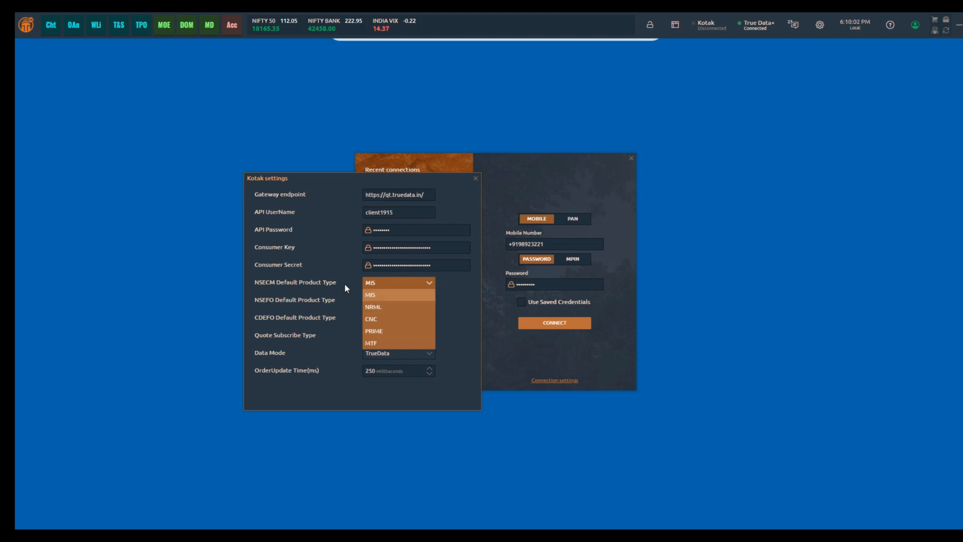
pyautogui.click(370, 294)
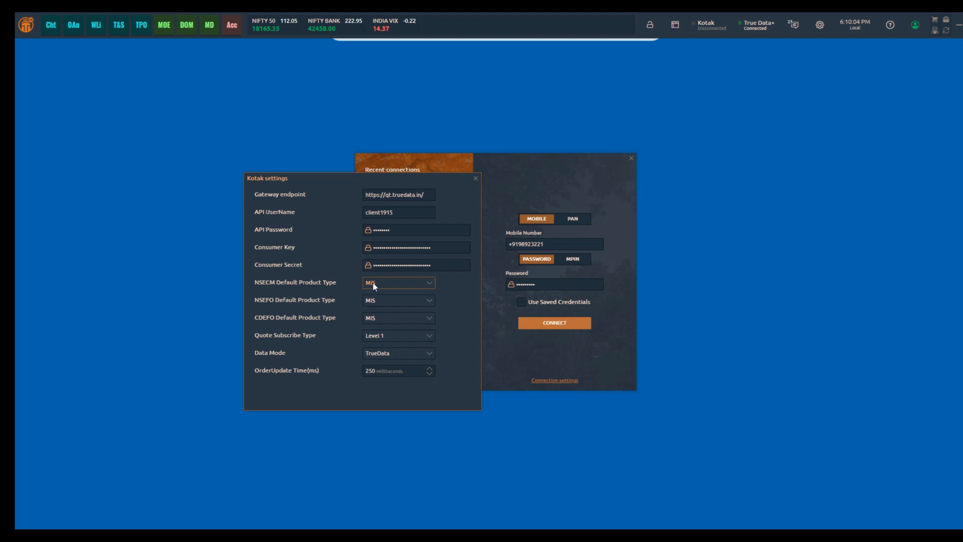
pyautogui.click(398, 283)
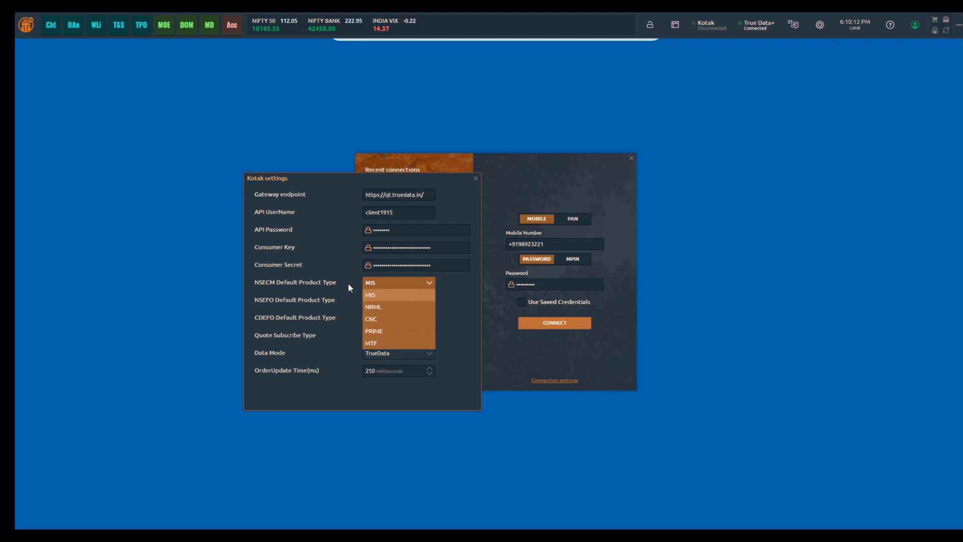
pyautogui.click(370, 295)
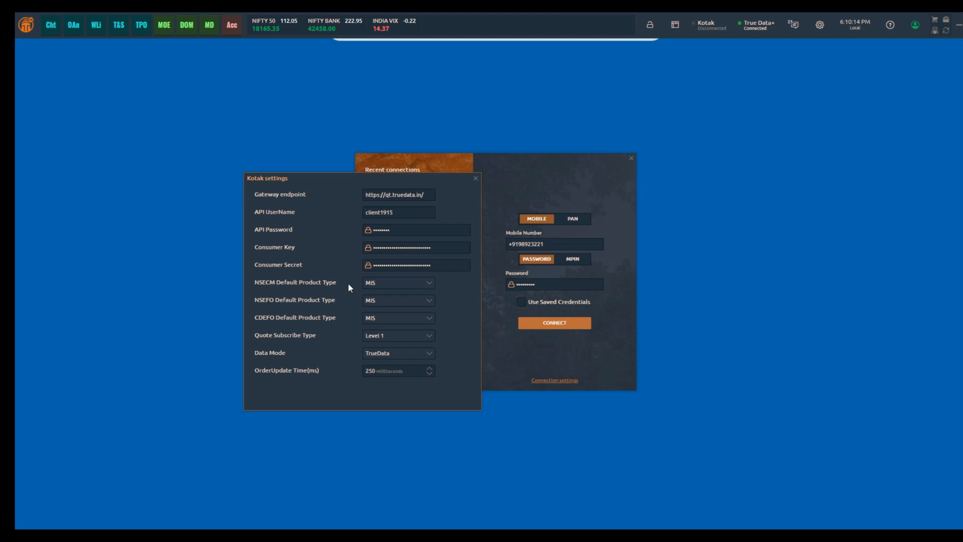
pyautogui.moveTo(257, 303)
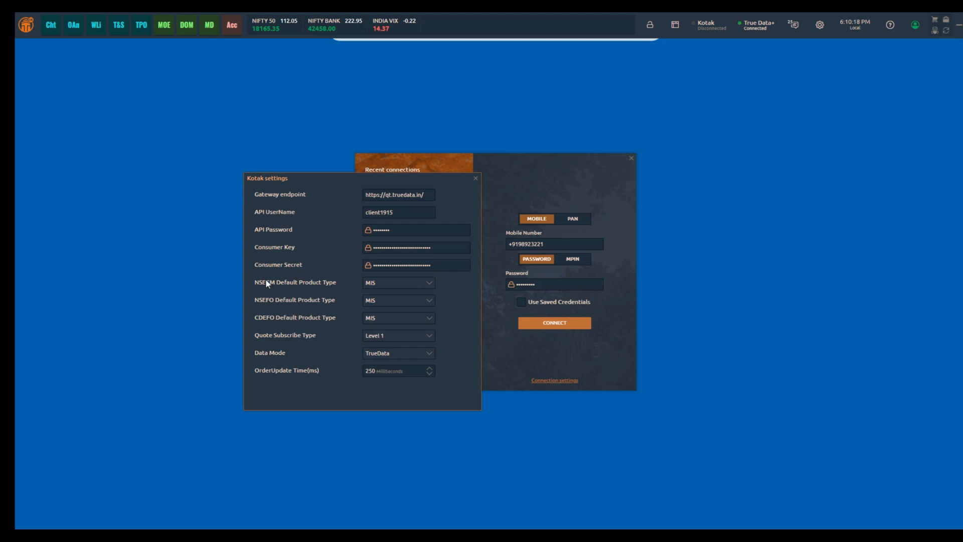
pyautogui.moveTo(277, 319)
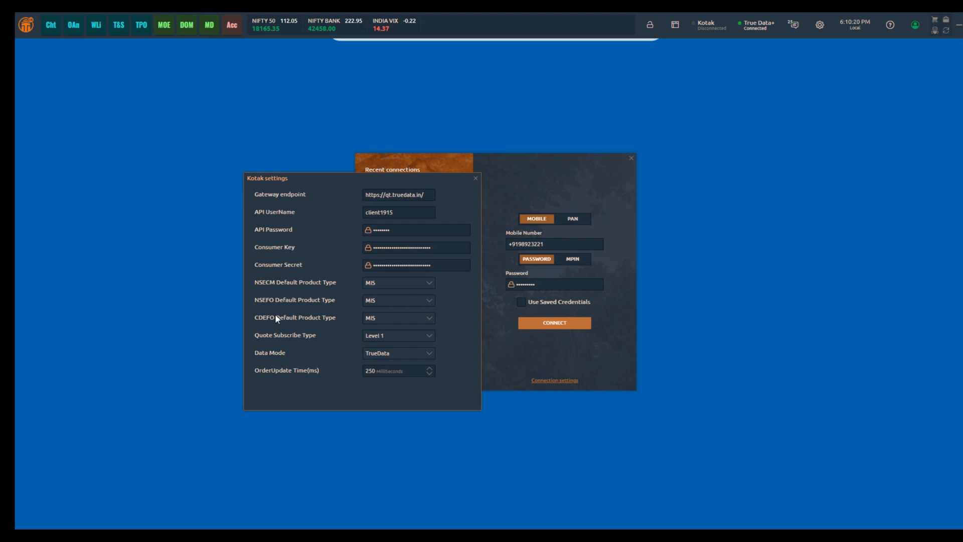
pyautogui.moveTo(266, 308)
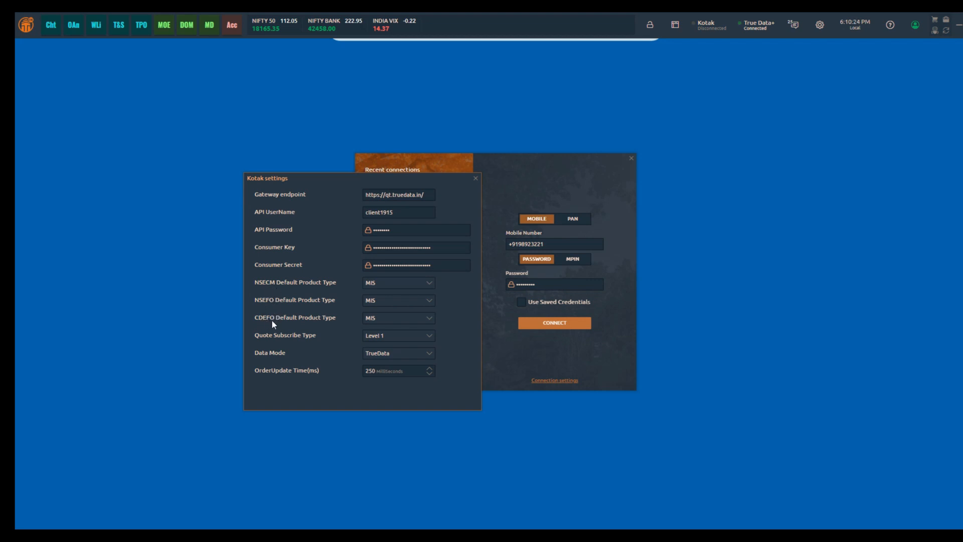
pyautogui.moveTo(329, 355)
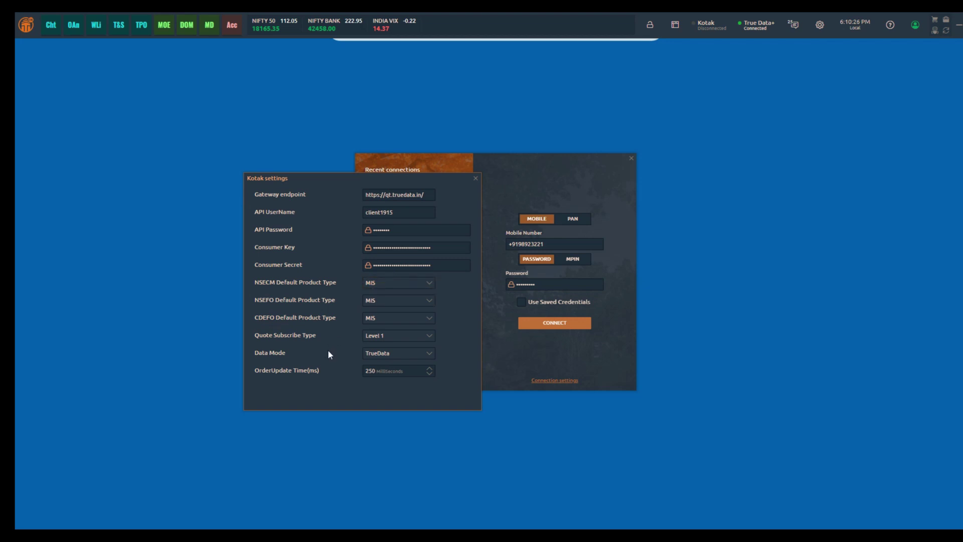
pyautogui.moveTo(302, 342)
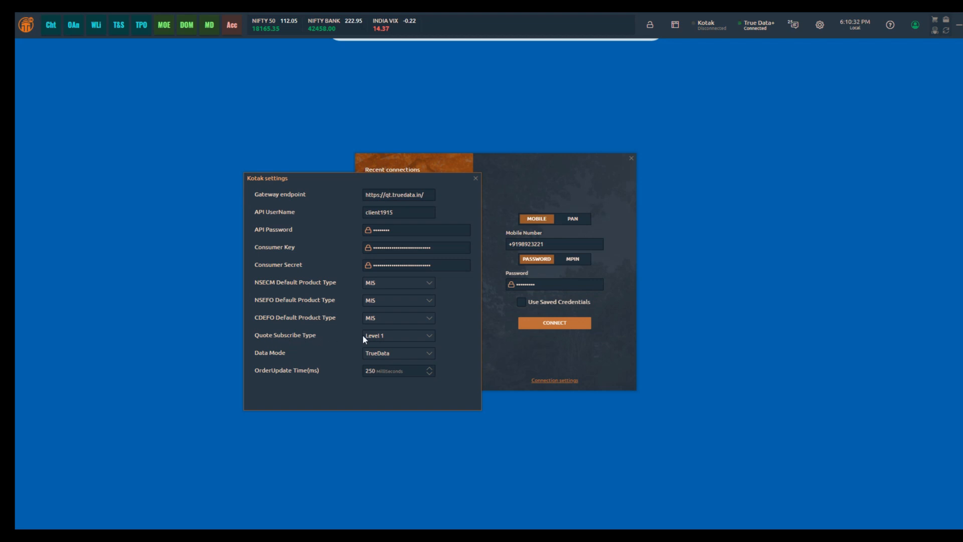
pyautogui.moveTo(357, 341)
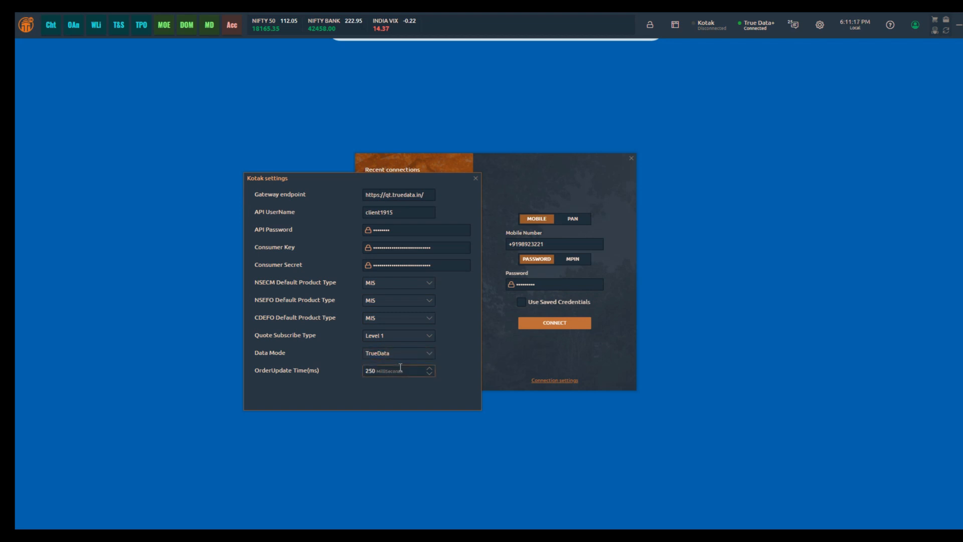
pyautogui.moveTo(476, 180)
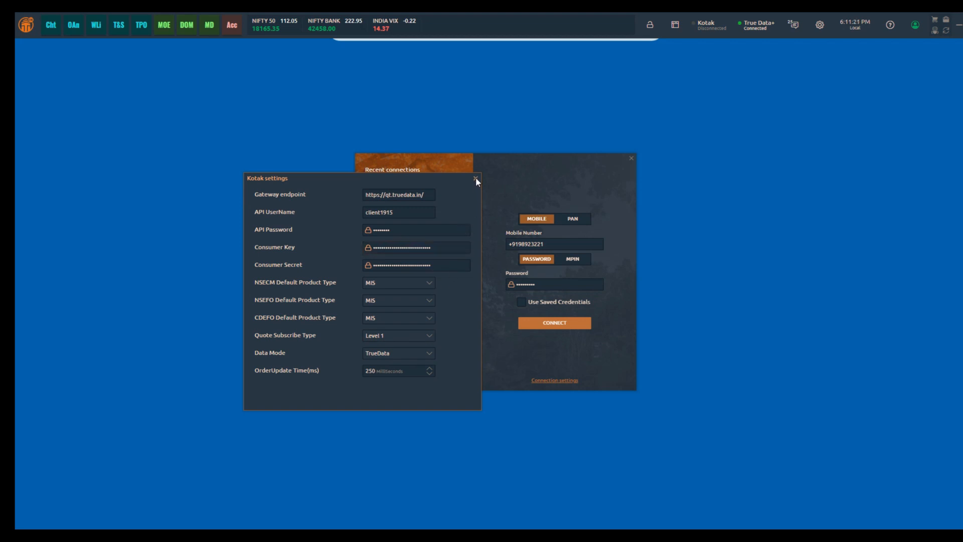
# Close Kotak settings and switch the login from MPIN back to PASSWORD
pyautogui.click(473, 179)
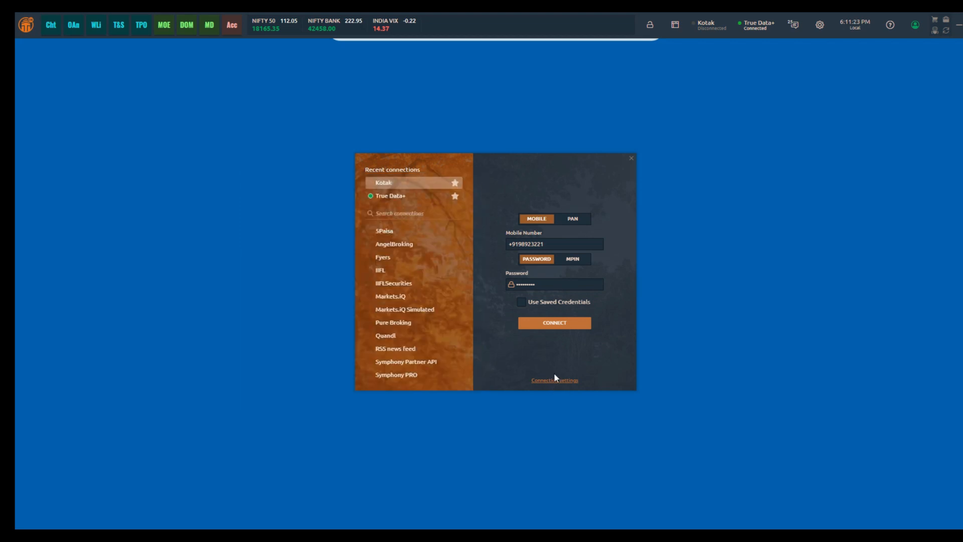
pyautogui.moveTo(495, 245)
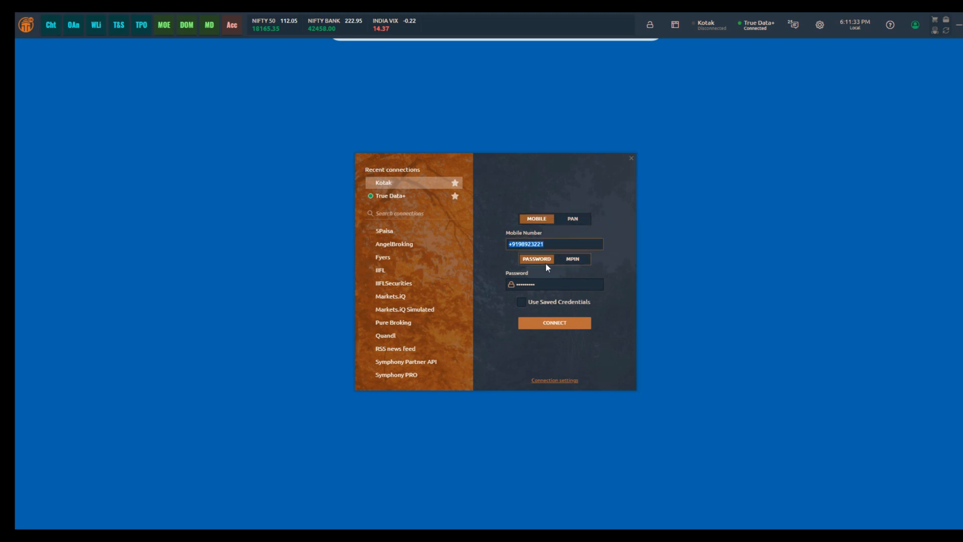
pyautogui.click(573, 259)
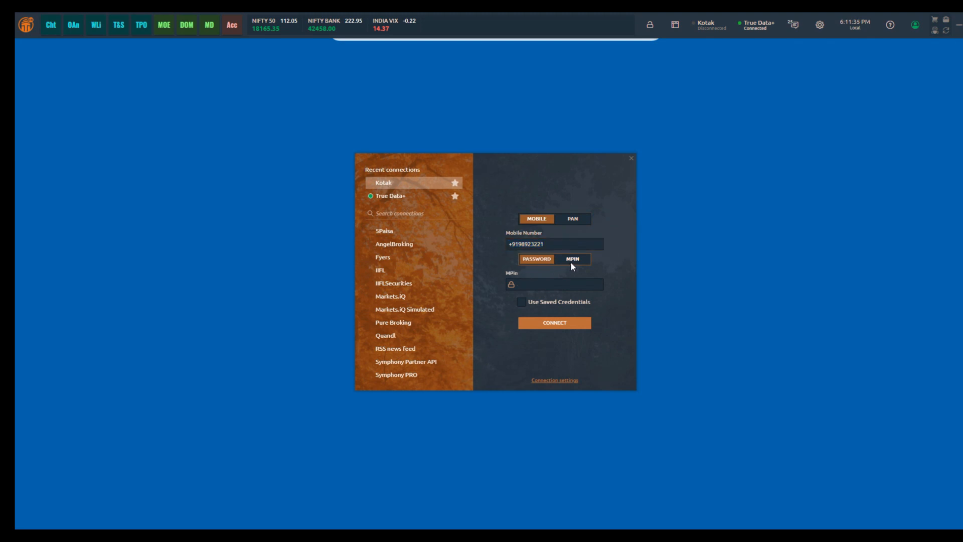
pyautogui.click(536, 259)
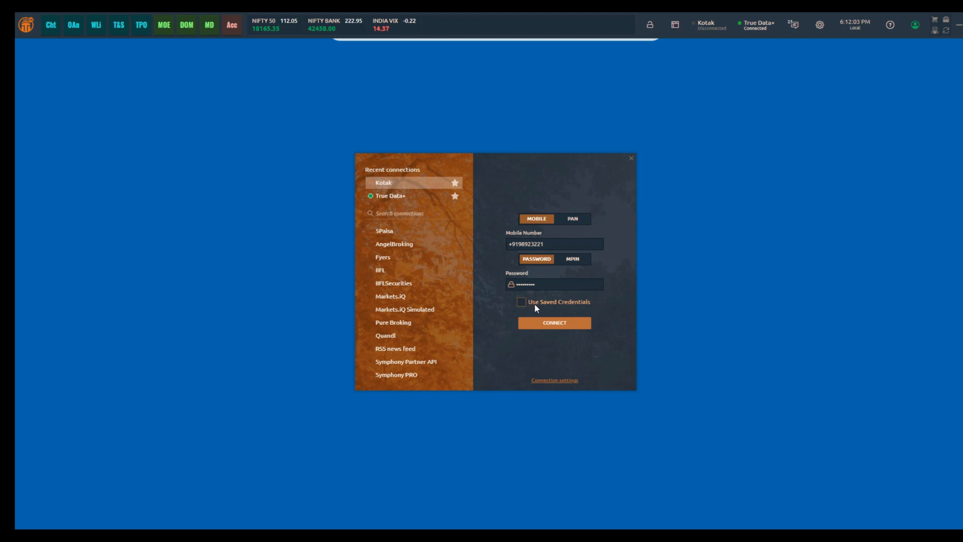
pyautogui.click(554, 244)
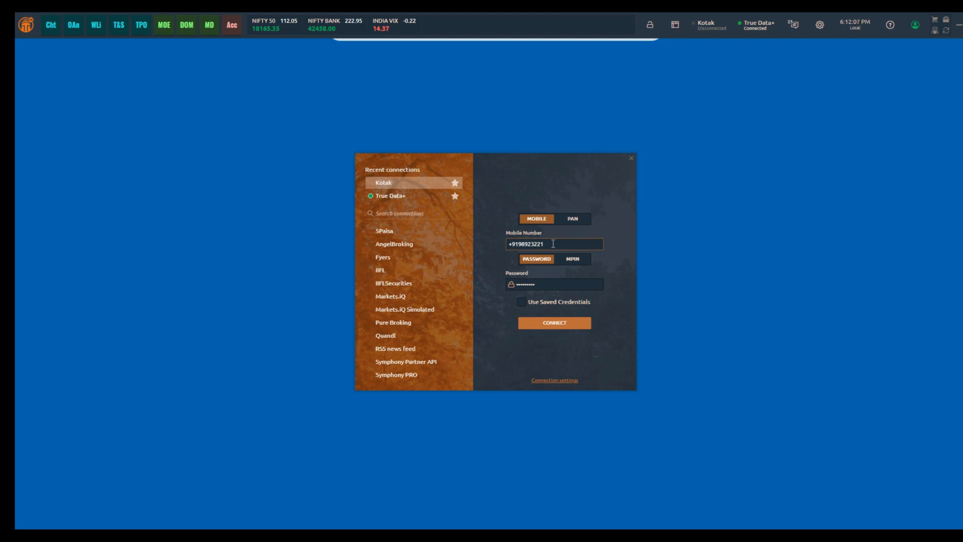
# Connect the Kotak account and wait for Status: Connected
pyautogui.click(555, 323)
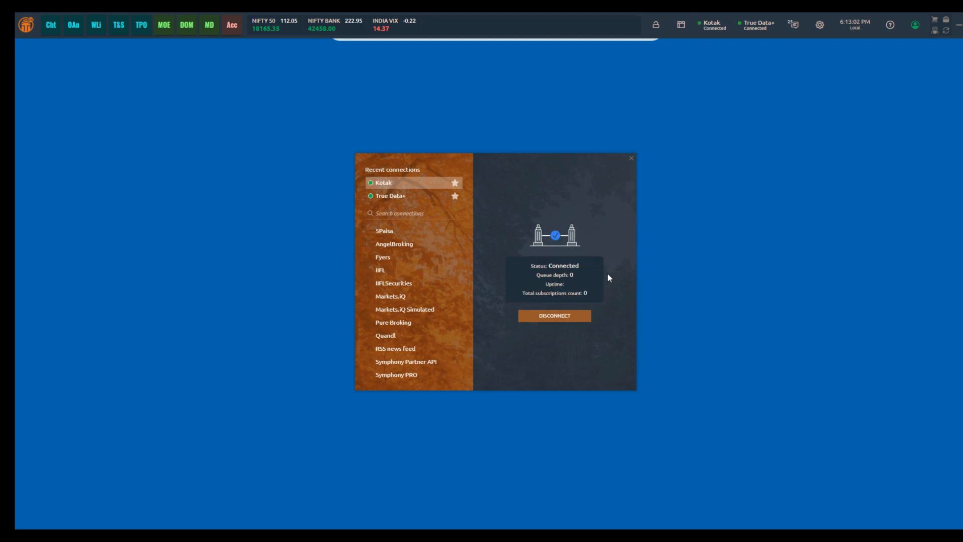
pyautogui.moveTo(530, 239)
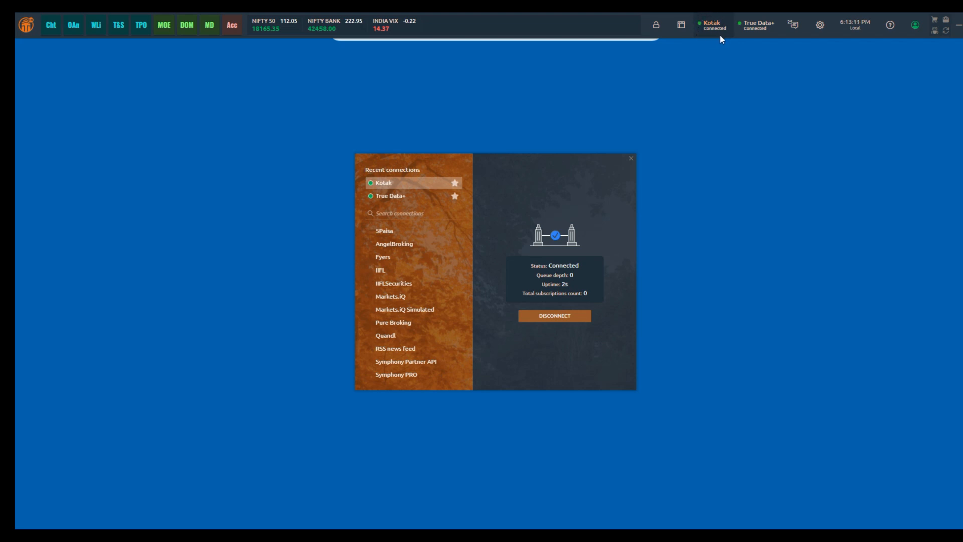
pyautogui.moveTo(645, 161)
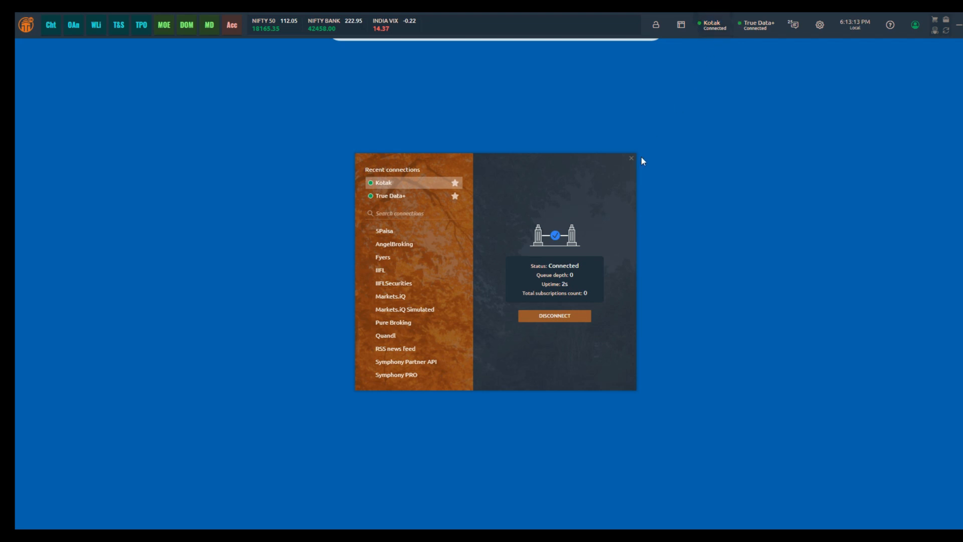
pyautogui.moveTo(636, 161)
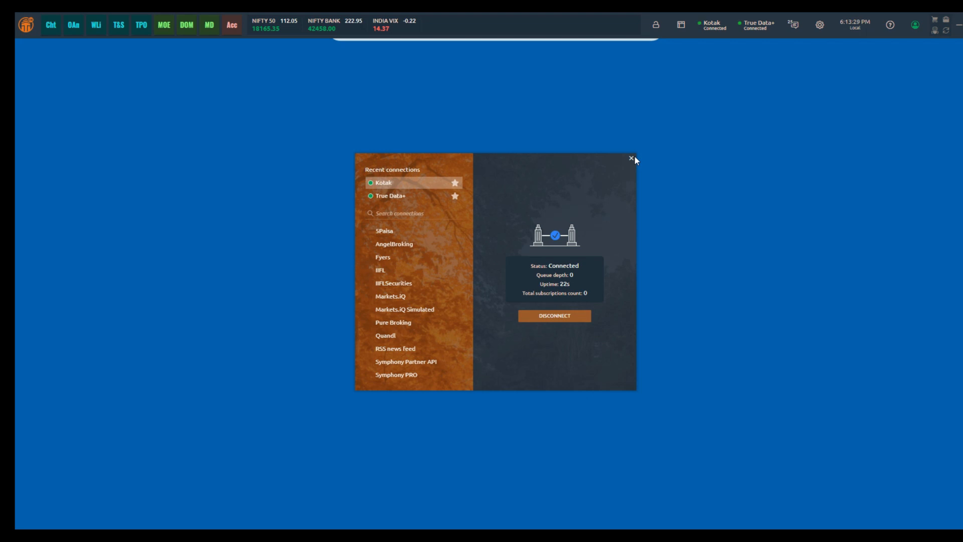
# Close Connections and search 'nif' in the Watchlist symbol lookup
pyautogui.click(630, 158)
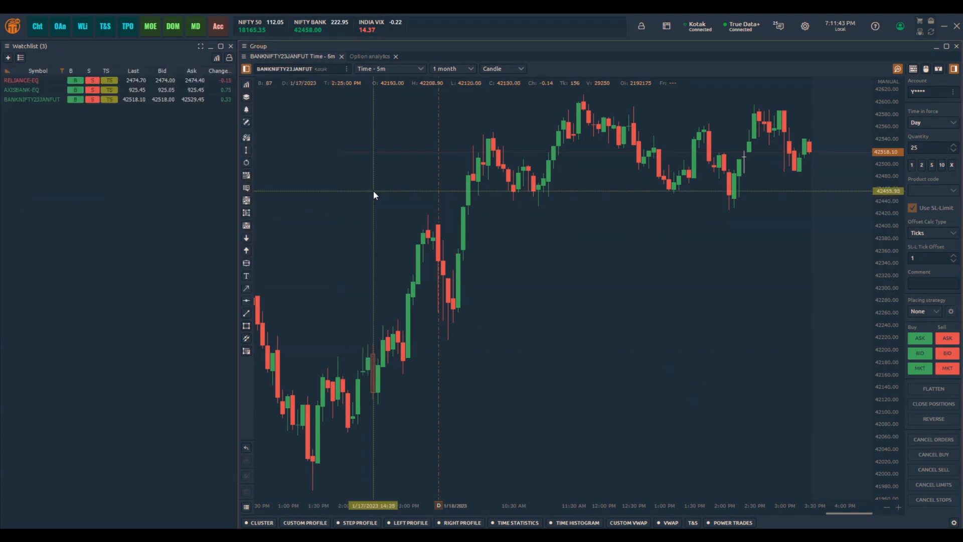
pyautogui.click(7, 59)
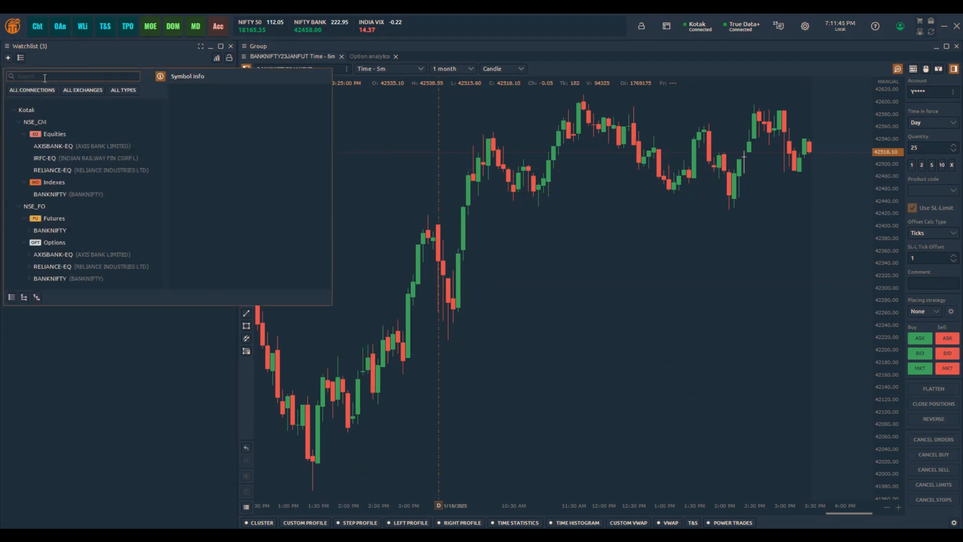
pyautogui.write('nif')
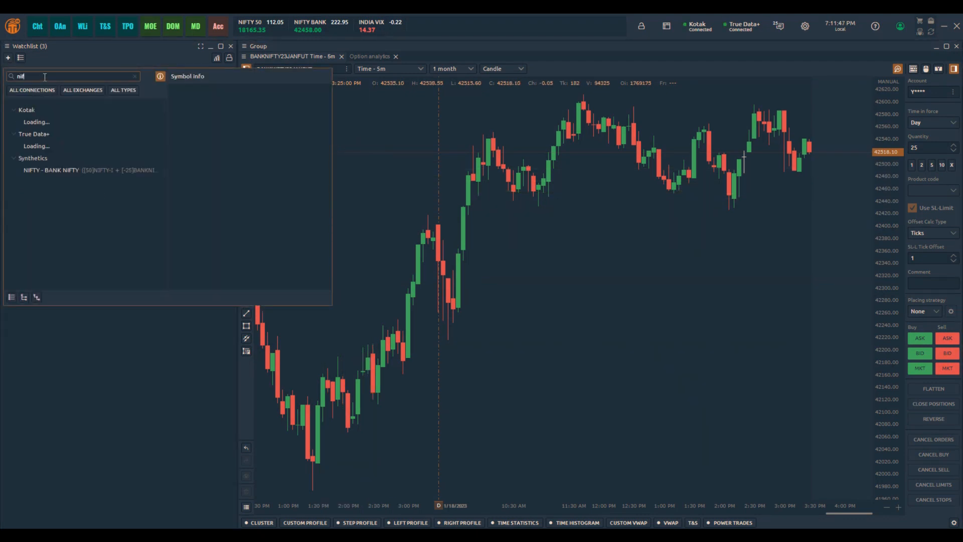